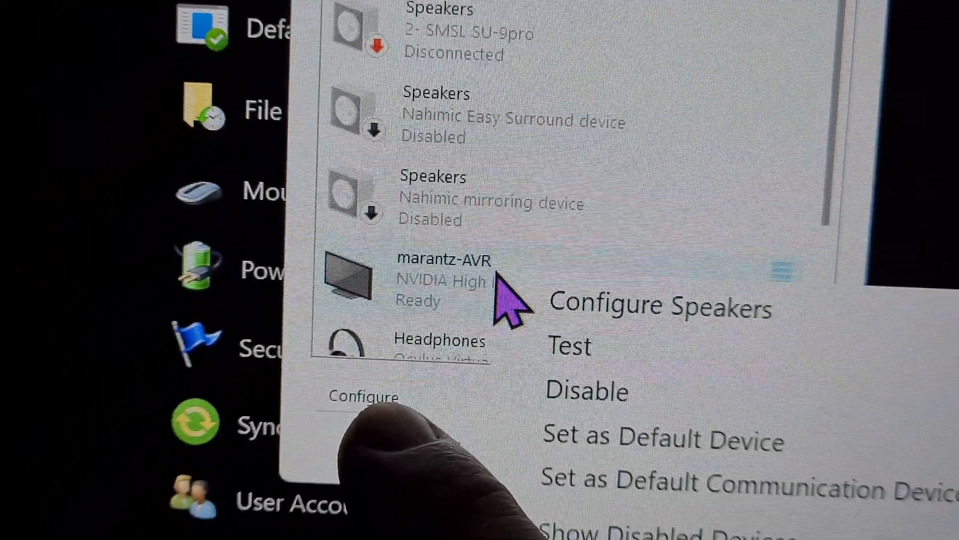
Step: Start Configure Speakers for the marantz-AVR playback device to reach the Speaker Setup wizard
{"action": "left_click", "coordinate": [663, 308]}
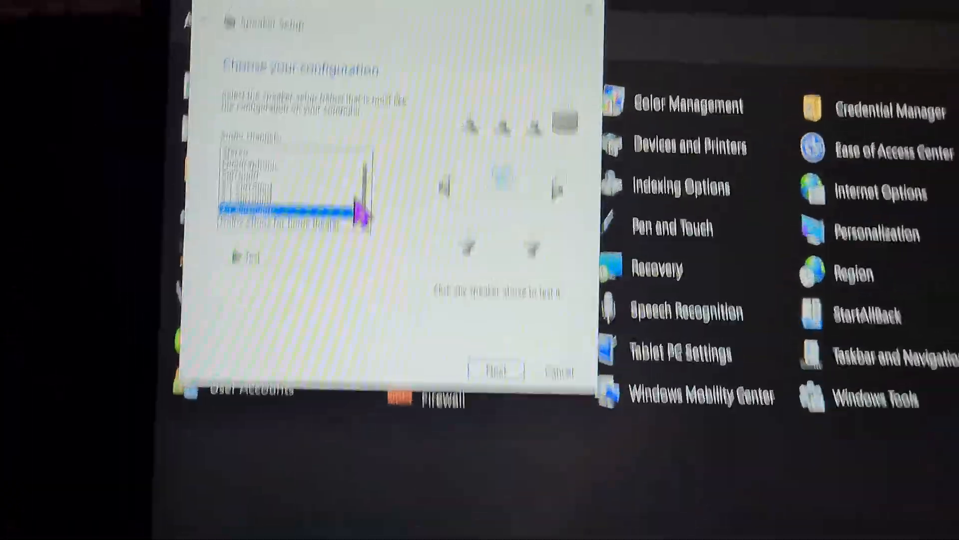